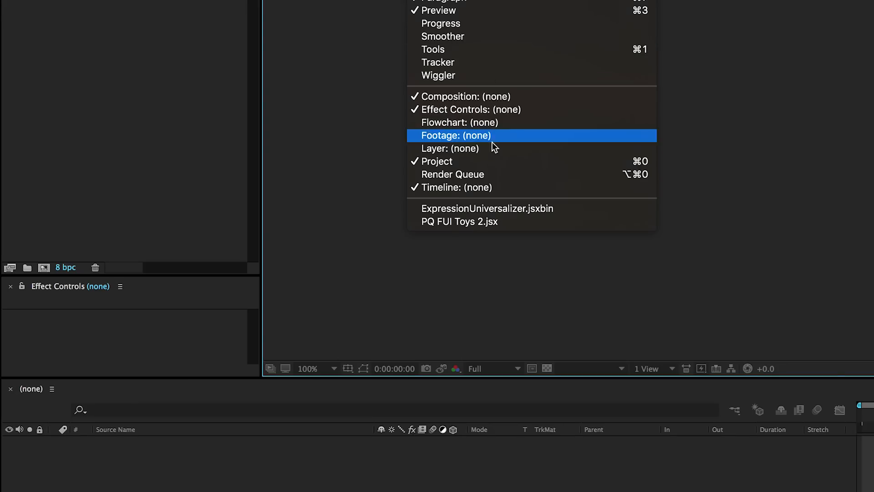
Step: Open the PQ FUI Toys 2 panel from the Window menu and dock it below Effect Controls
{"action": "left_click", "coordinate": [459, 222]}
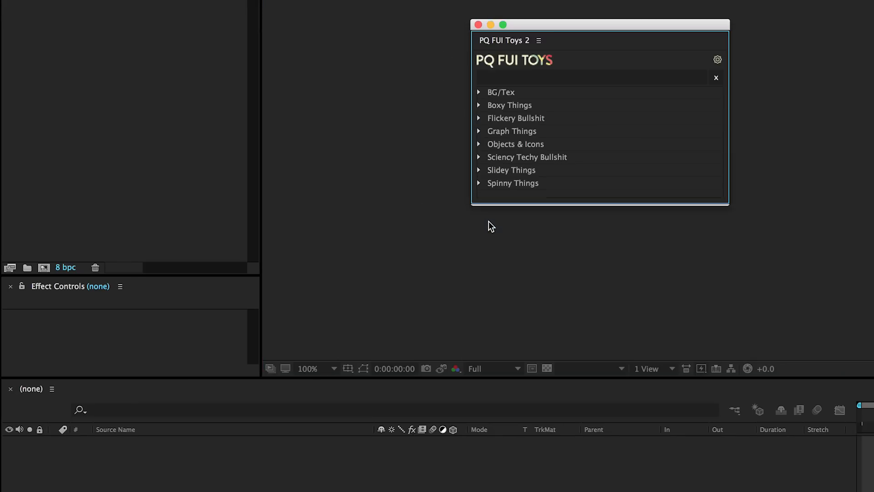
{"action": "left_click_drag", "start_coordinate": [599, 24], "coordinate": [439, 173]}
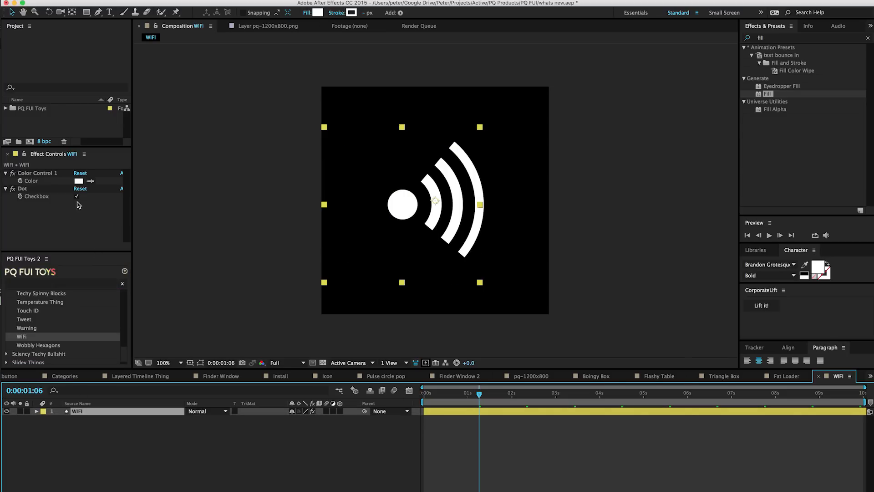
Step: Switch to the whats new_1.aep project showing the New comp and docked toys panel
{"action": "left_click", "coordinate": [79, 182]}
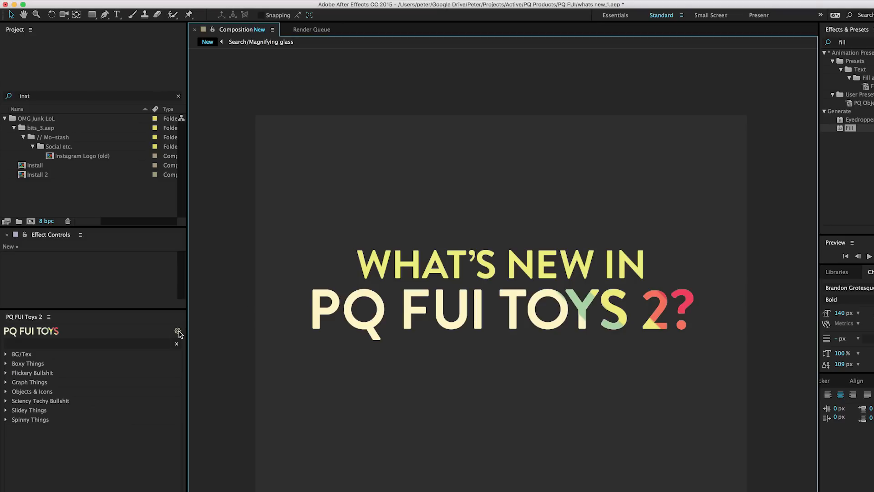
Step: Enable Show Thumbnails in the panel settings, close the panel, and bring up the Window menu
{"action": "left_click", "coordinate": [177, 330]}
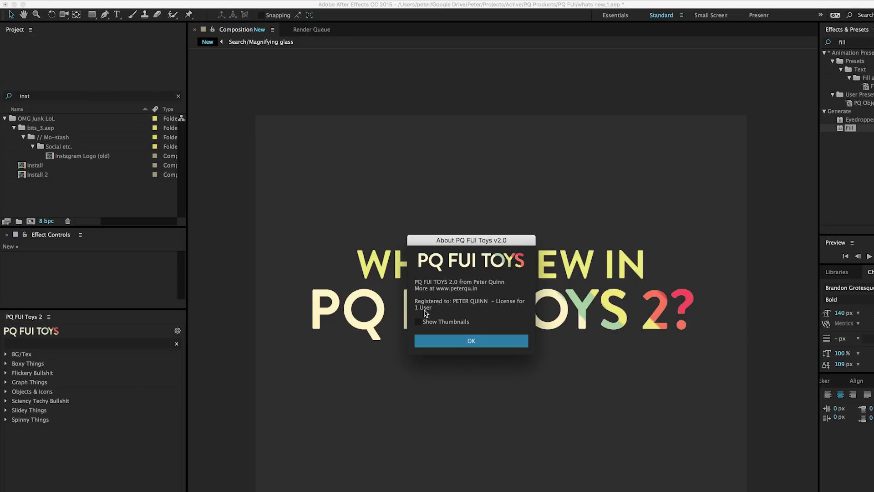
{"action": "left_click", "coordinate": [418, 322]}
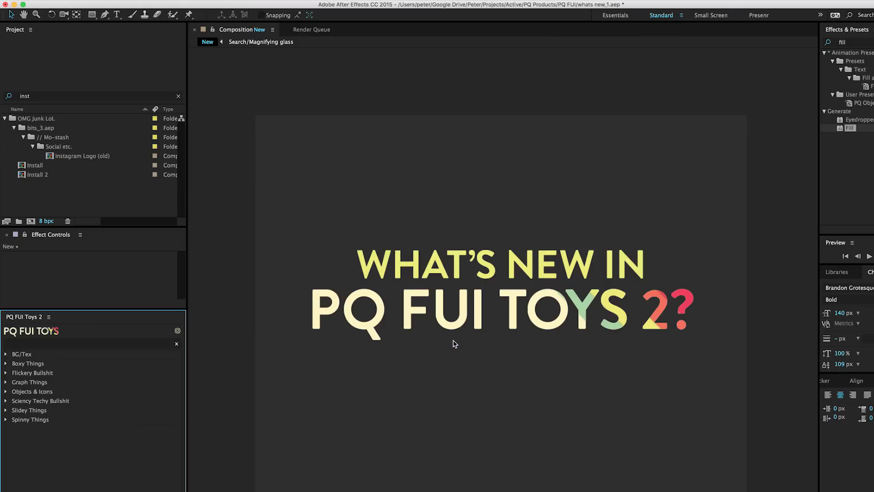
{"action": "left_click", "coordinate": [50, 317]}
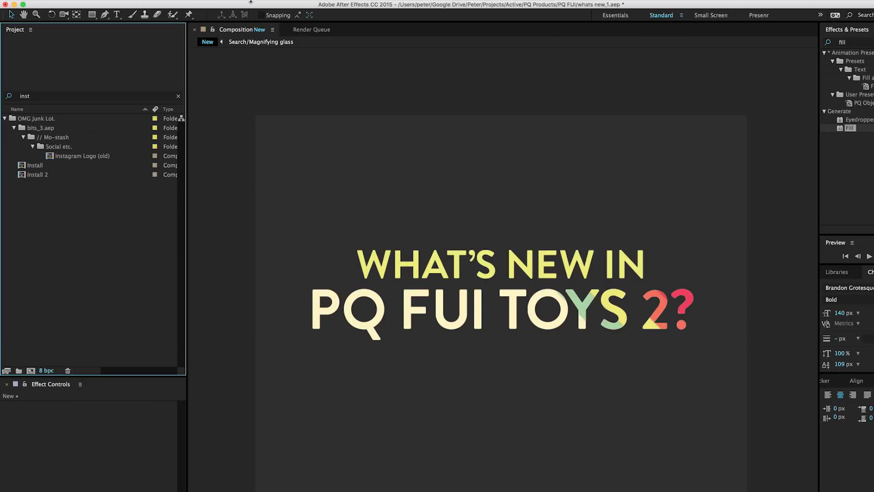
{"action": "left_click", "coordinate": [309, 5]}
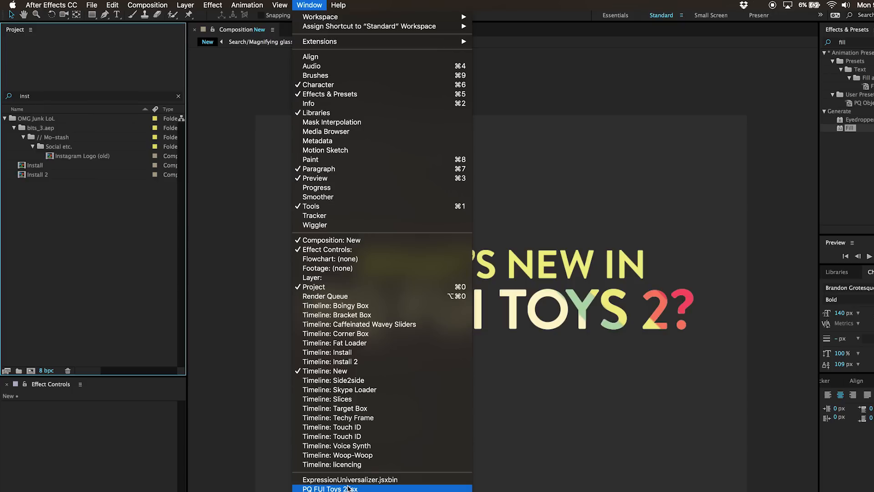
Step: Reopen PQ FUI Toys 2 and scroll through the full thumbnail grid of toys
{"action": "left_click", "coordinate": [327, 488]}
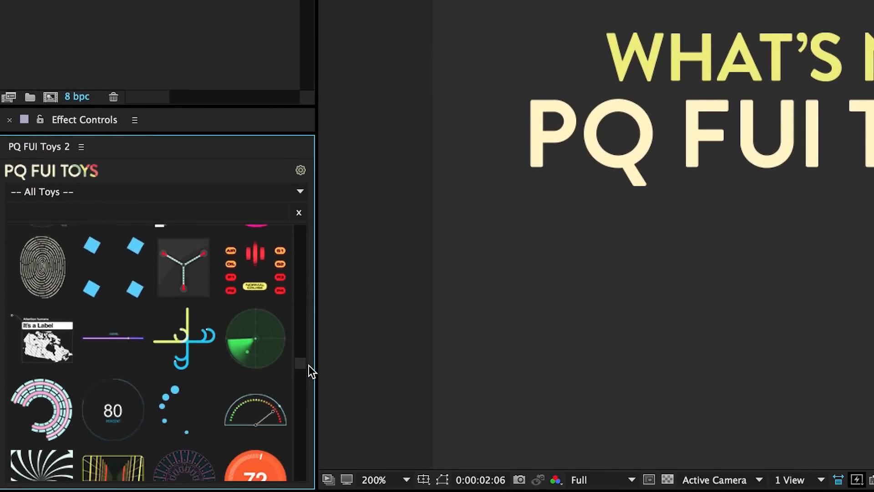
{"action": "scroll", "scroll_direction": "down", "scroll_amount": 3}
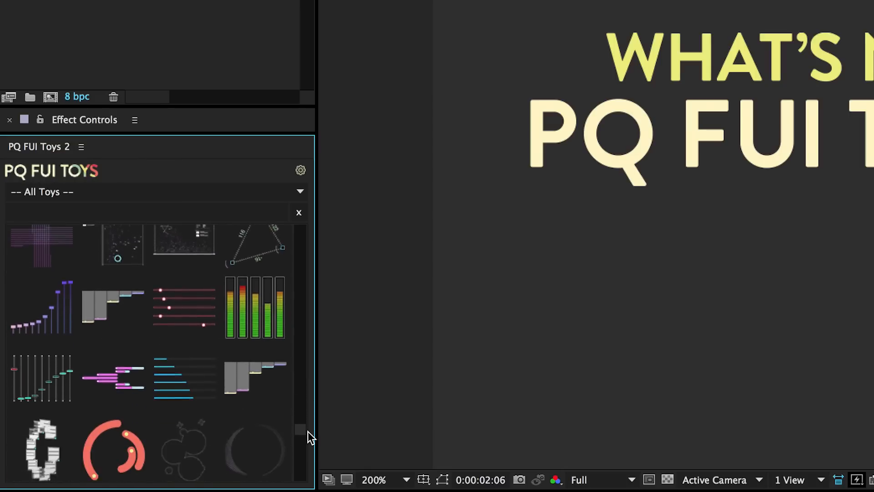
{"action": "scroll", "scroll_direction": "down", "scroll_amount": 3}
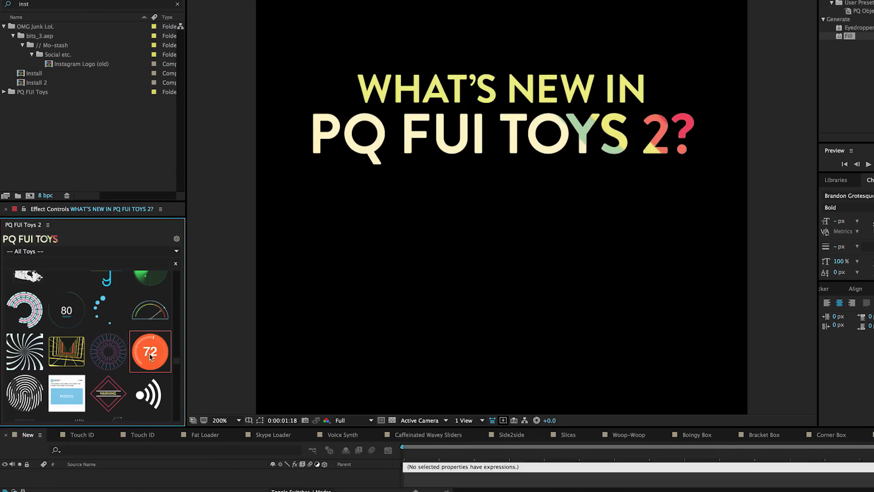
Step: Import Temperature Thing, set temperature 52 and thickness 41, pick a magenta warm colour, then search 'fig'
{"action": "double_click", "coordinate": [150, 352]}
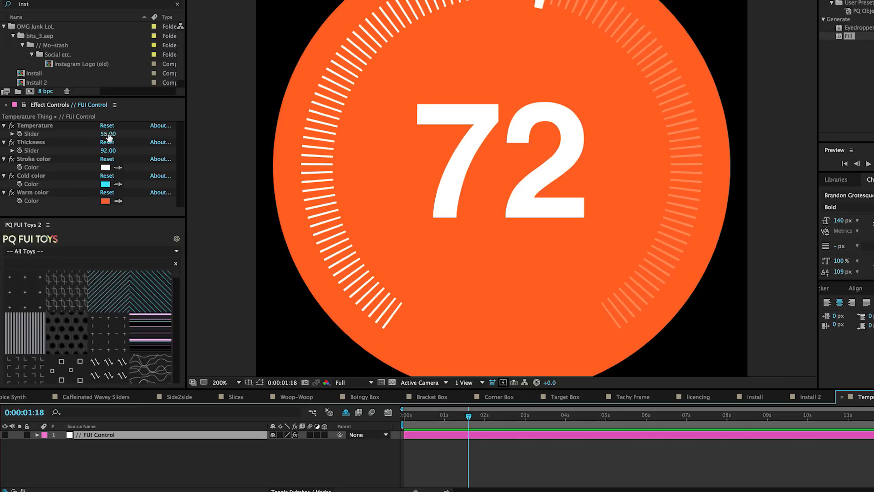
{"action": "left_click_drag", "start_coordinate": [111, 133], "coordinate": [98, 133]}
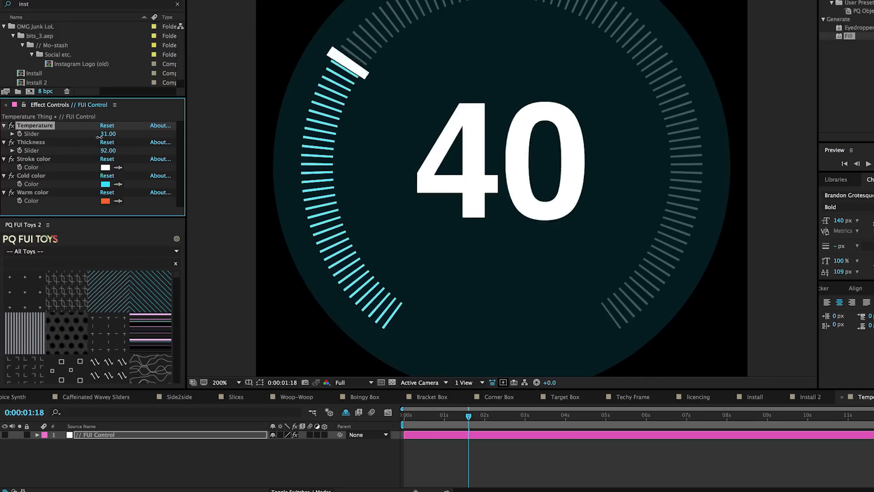
{"action": "left_click_drag", "start_coordinate": [106, 134], "coordinate": [114, 134]}
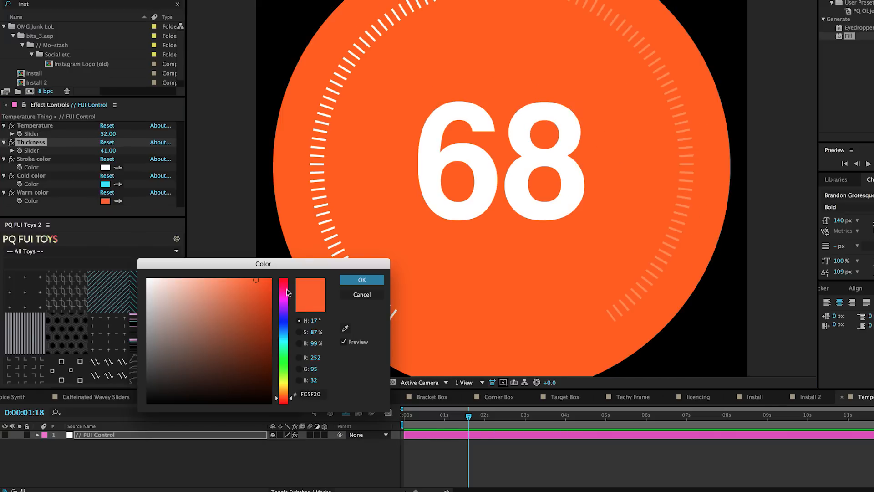
{"action": "left_click", "coordinate": [362, 280]}
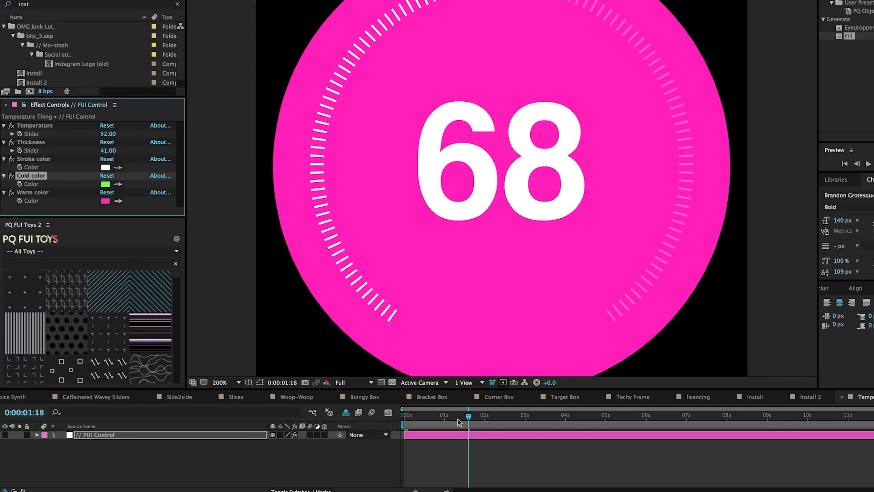
{"action": "type", "text": "fig"}
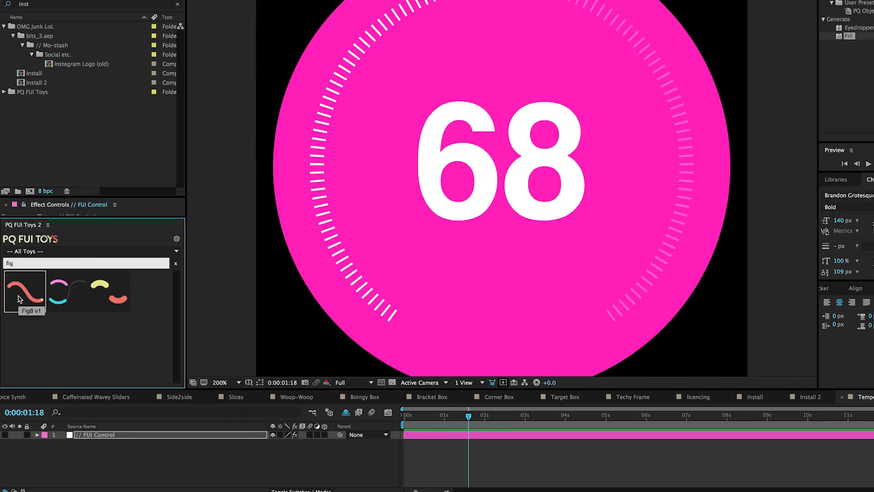
Step: Import Fig8 v1, recolour its stroke blue at thickness 157 with Dot? off, and filter the timeline for 'path'
{"action": "double_click", "coordinate": [25, 289]}
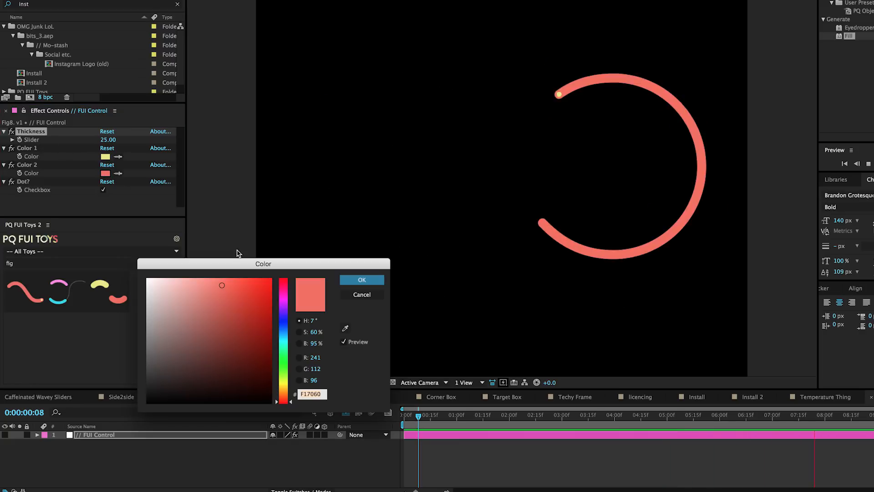
{"action": "left_click_drag", "start_coordinate": [283, 295], "coordinate": [284, 337]}
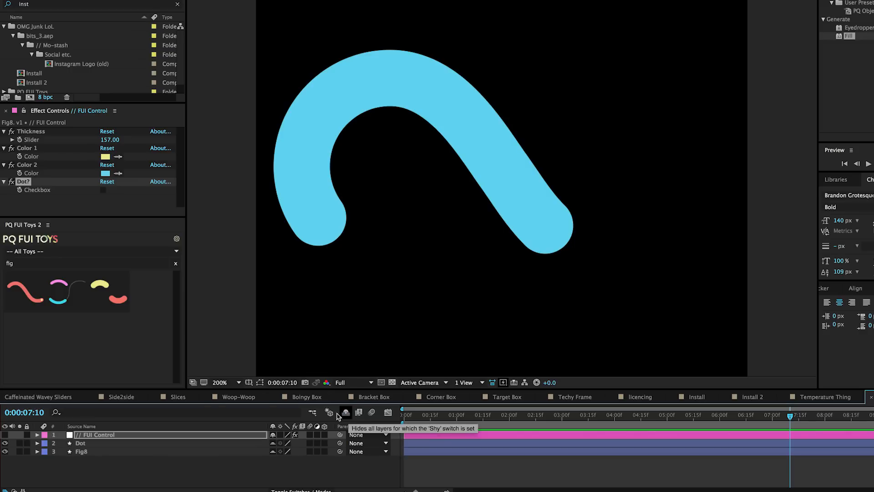
{"action": "mouse_move", "coordinate": [217, 294]}
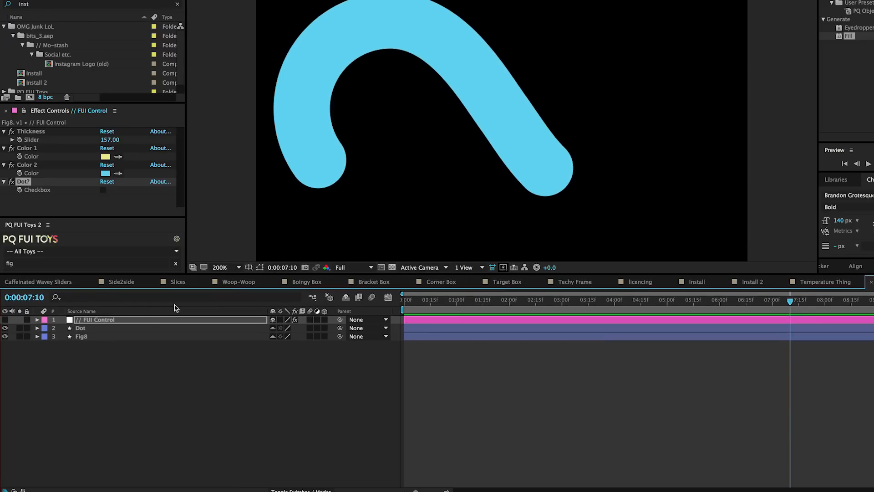
{"action": "left_click", "coordinate": [45, 336]}
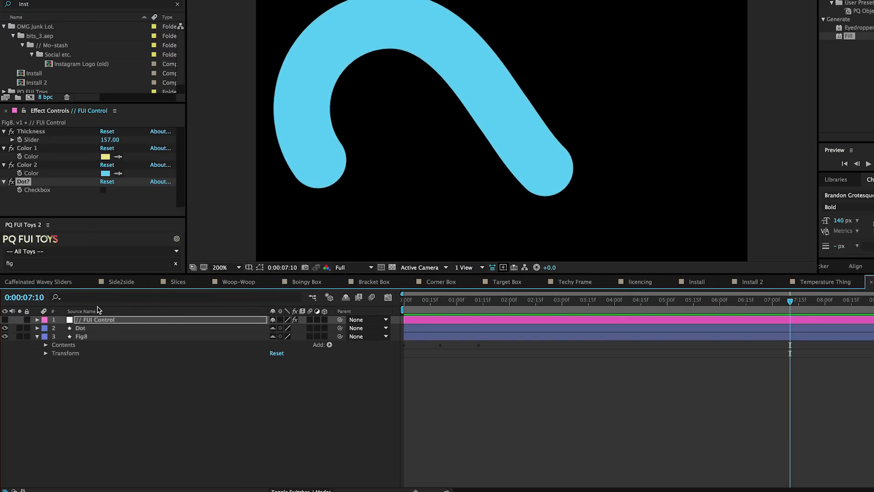
{"action": "type", "text": "path"}
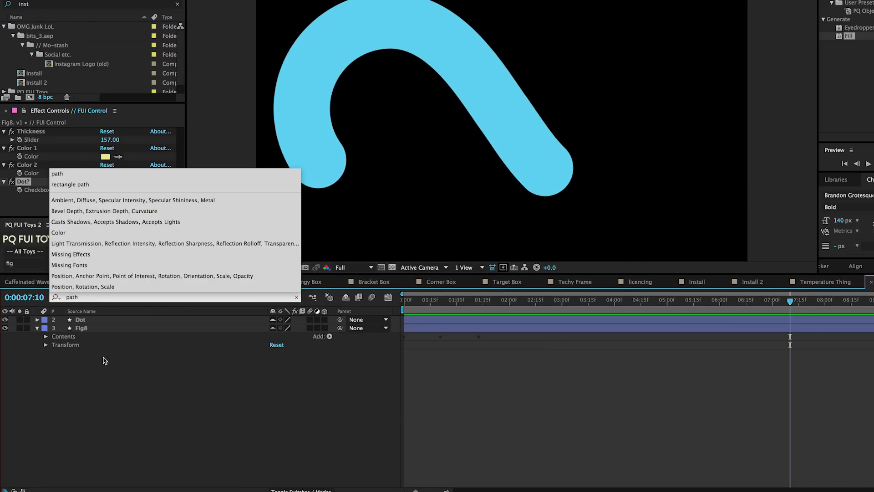
{"action": "left_click", "coordinate": [81, 327]}
{"action": "type", "text": "stay"}
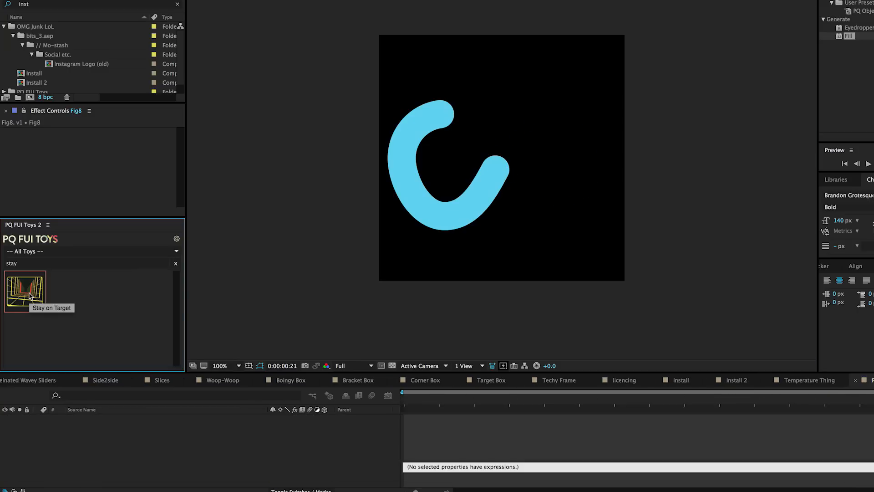
Step: Import the Stay on Target tunnel toy into its own comp and adjust its Speed value
{"action": "double_click", "coordinate": [24, 291]}
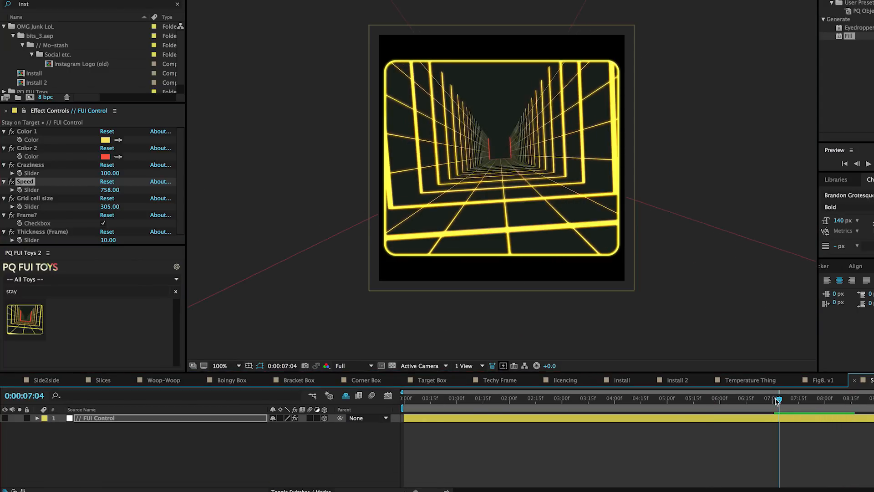
{"action": "left_click", "coordinate": [712, 399]}
{"action": "type", "text": "voice"}
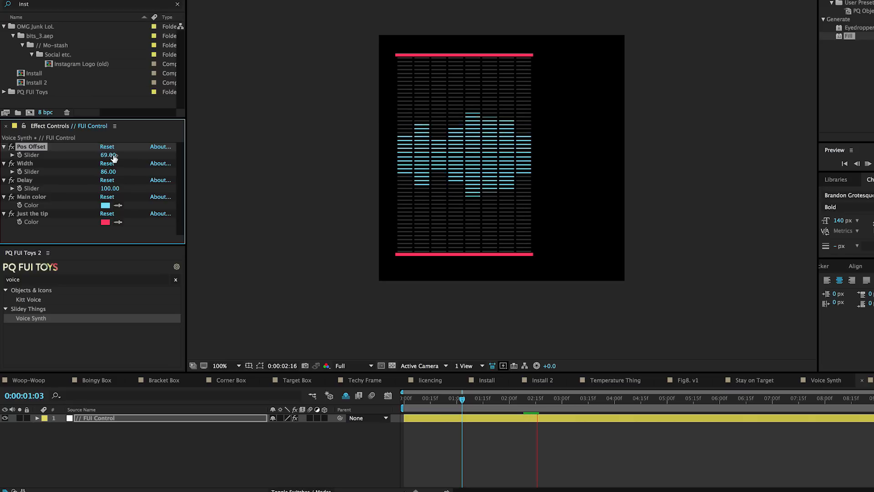
Step: Edit the Voice Synth Width value with its position offset at 69
{"action": "left_click", "coordinate": [572, 398]}
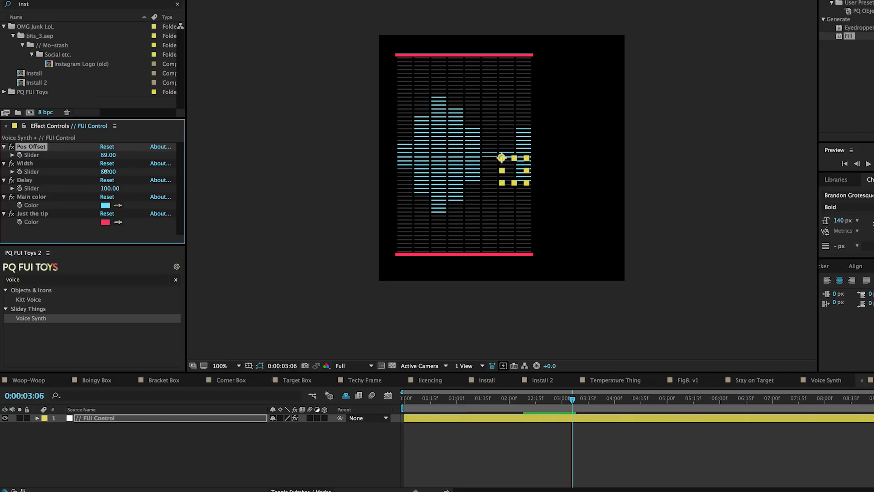